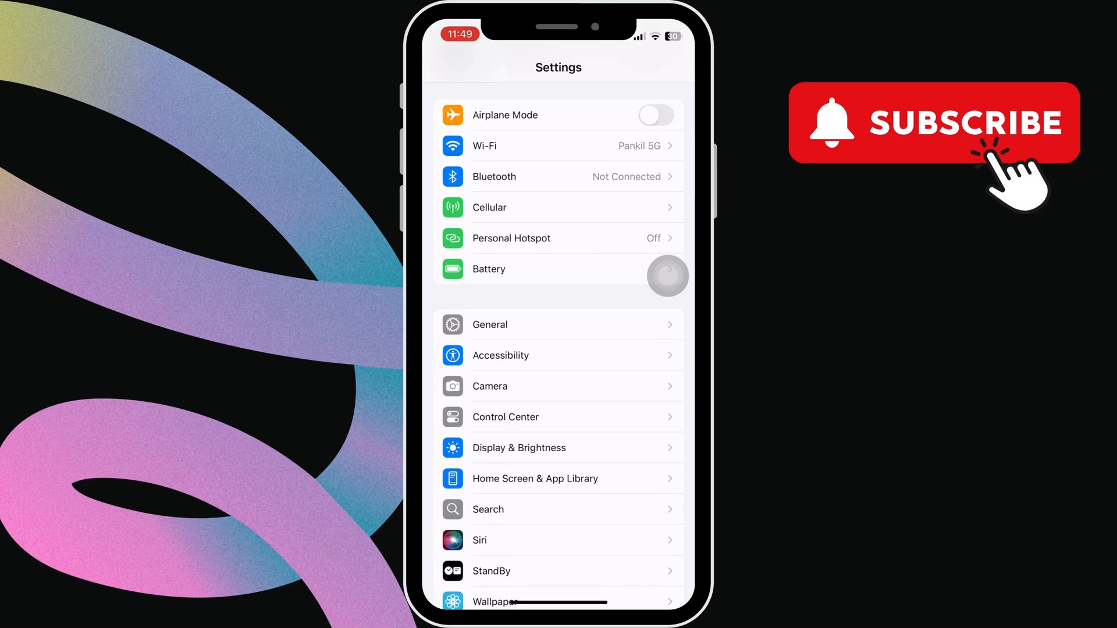
Step: Reach the Avenir font's details page through General > Fonts > System Fonts
click(490, 325)
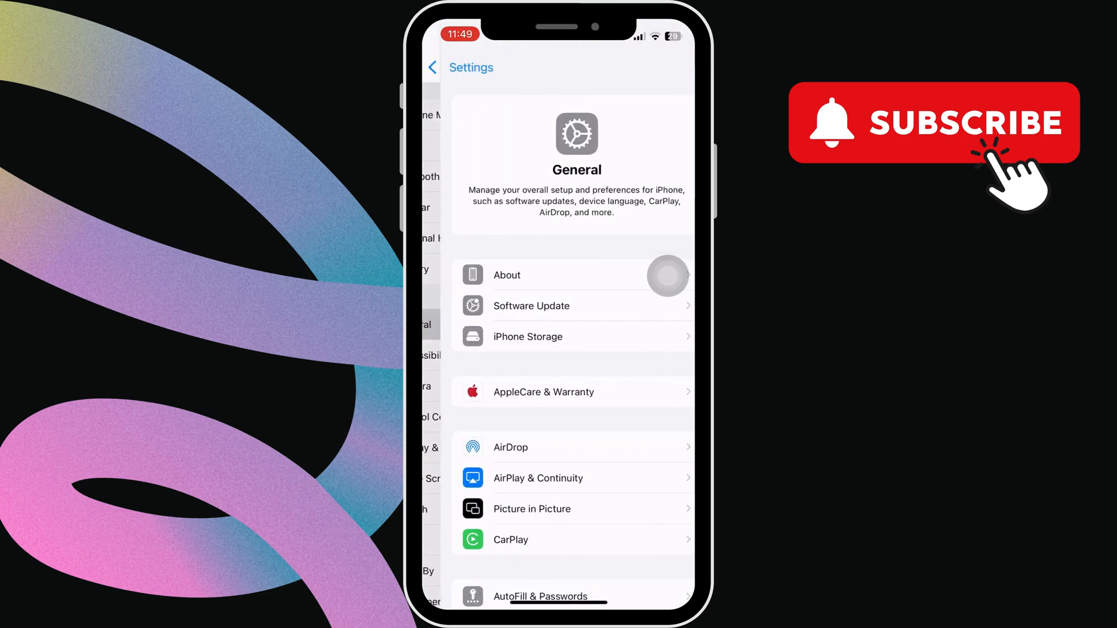
scroll(down, 3)
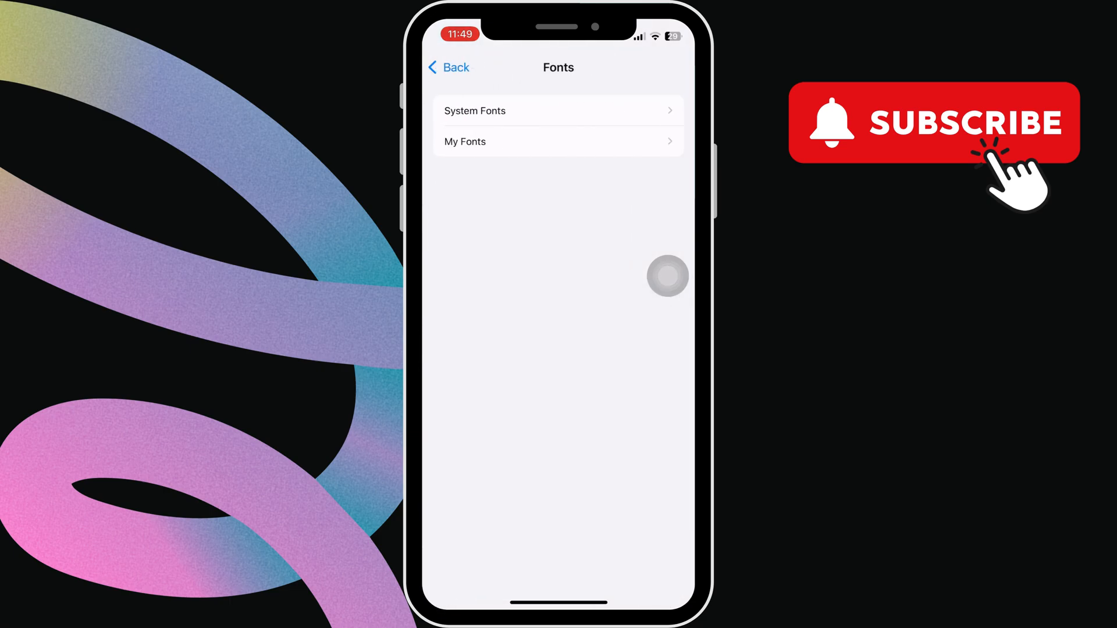
click(475, 110)
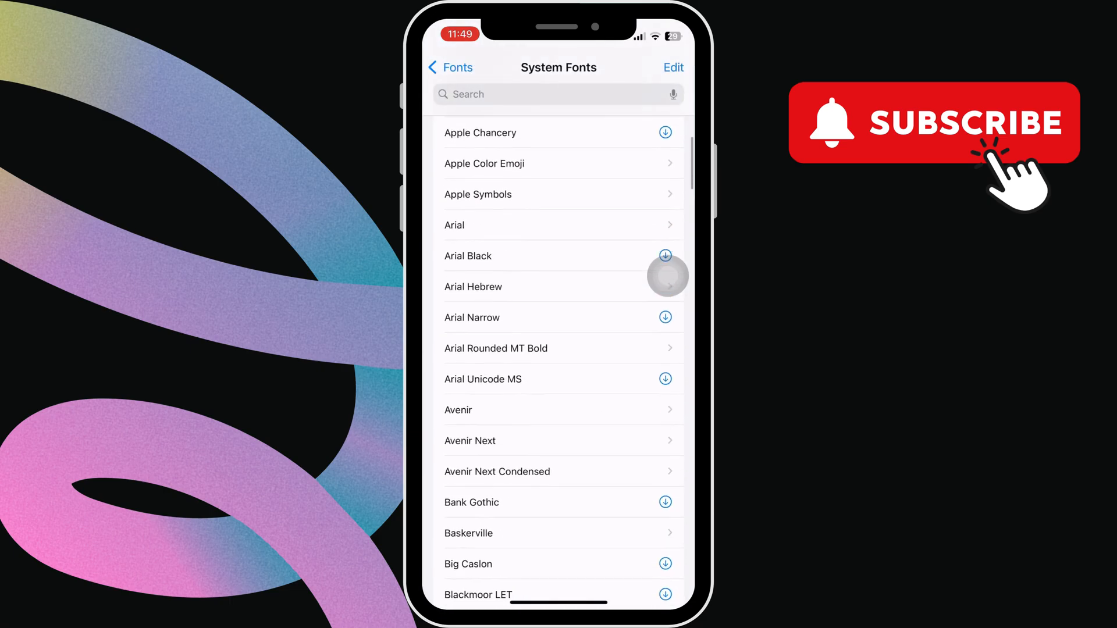
scroll(down, 3)
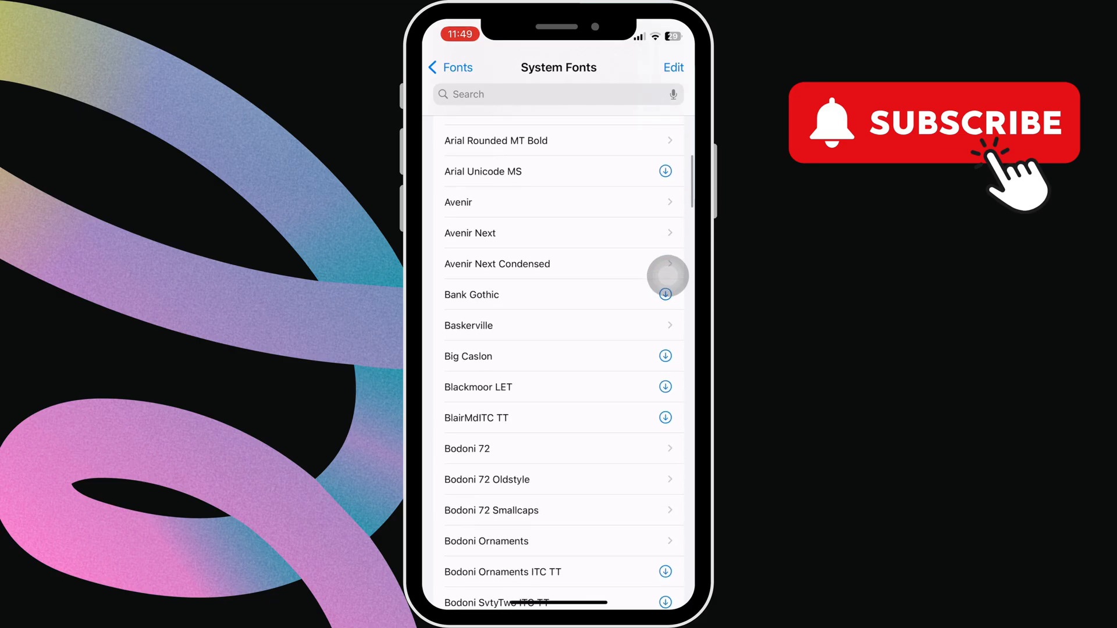
click(459, 201)
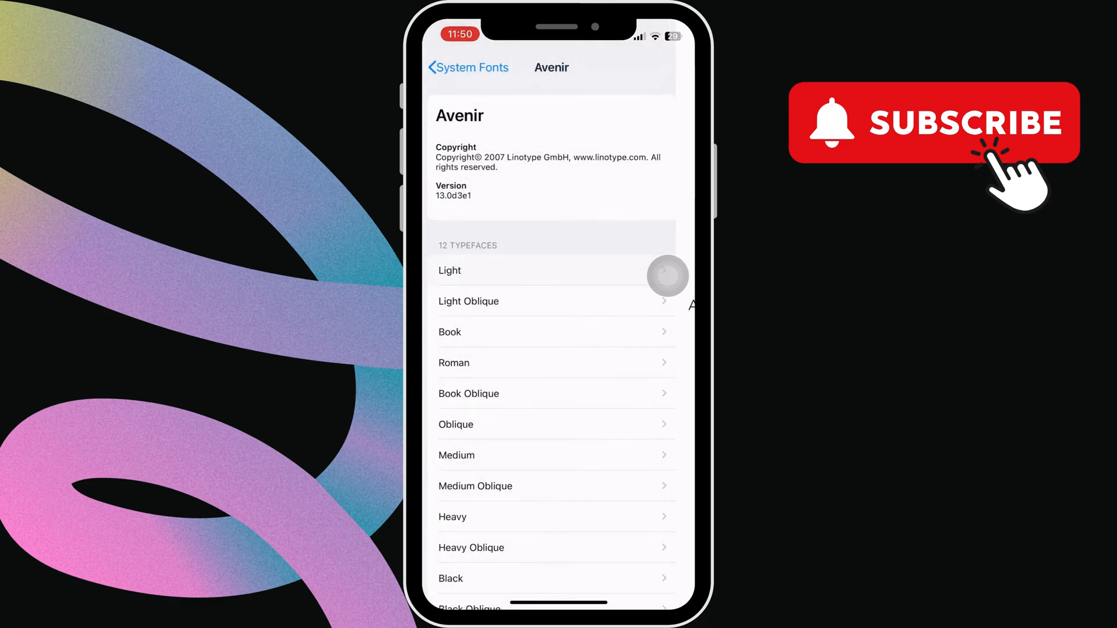
Step: Go to Accessibility > Keyboards & Typing, where Hover Typing is still off
click(467, 68)
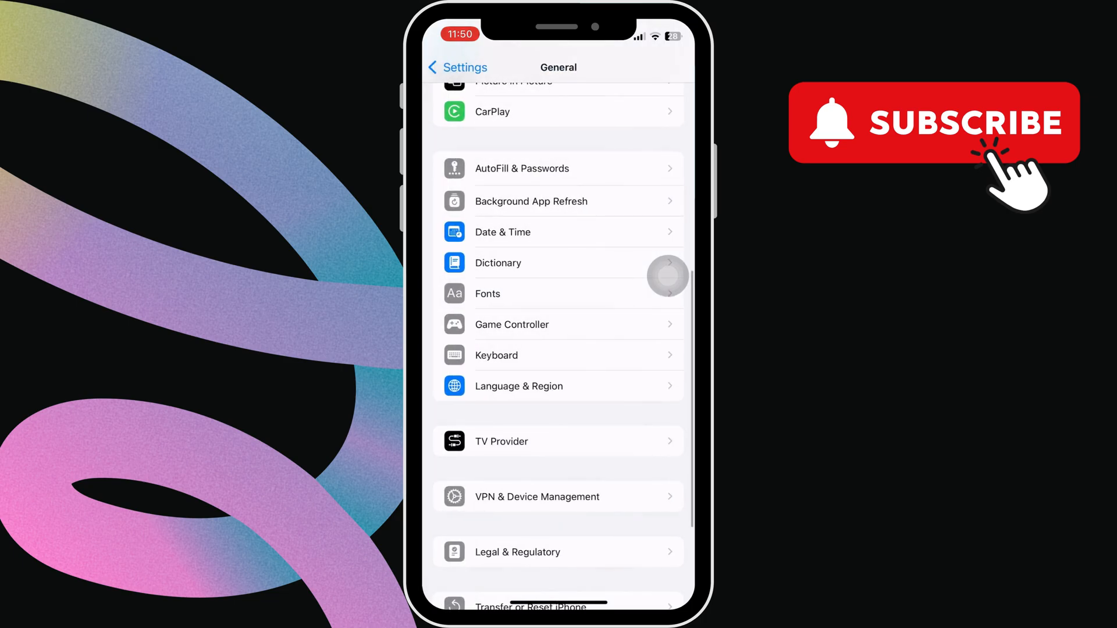
click(458, 68)
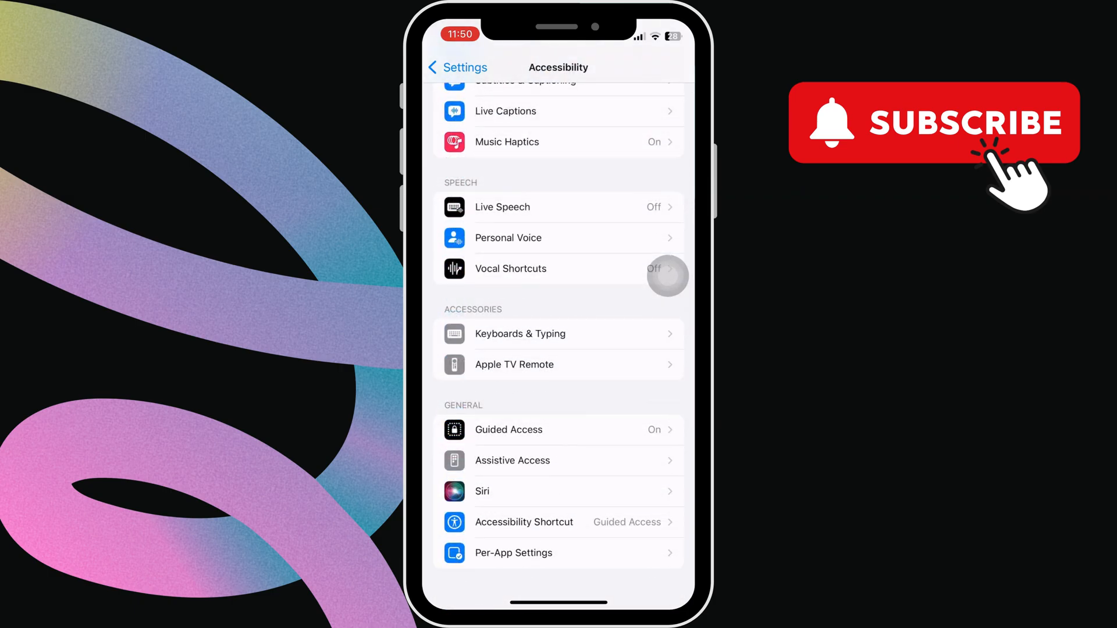
click(521, 334)
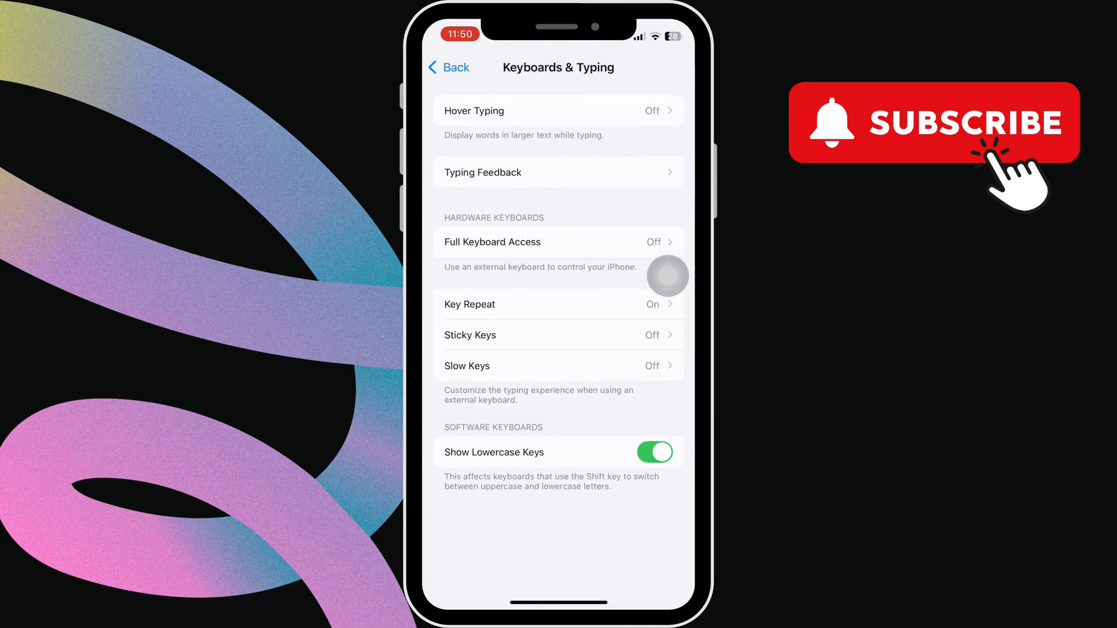
Step: Switch Hover Typing on and browse its Font list for a handwriting-style choice
click(473, 110)
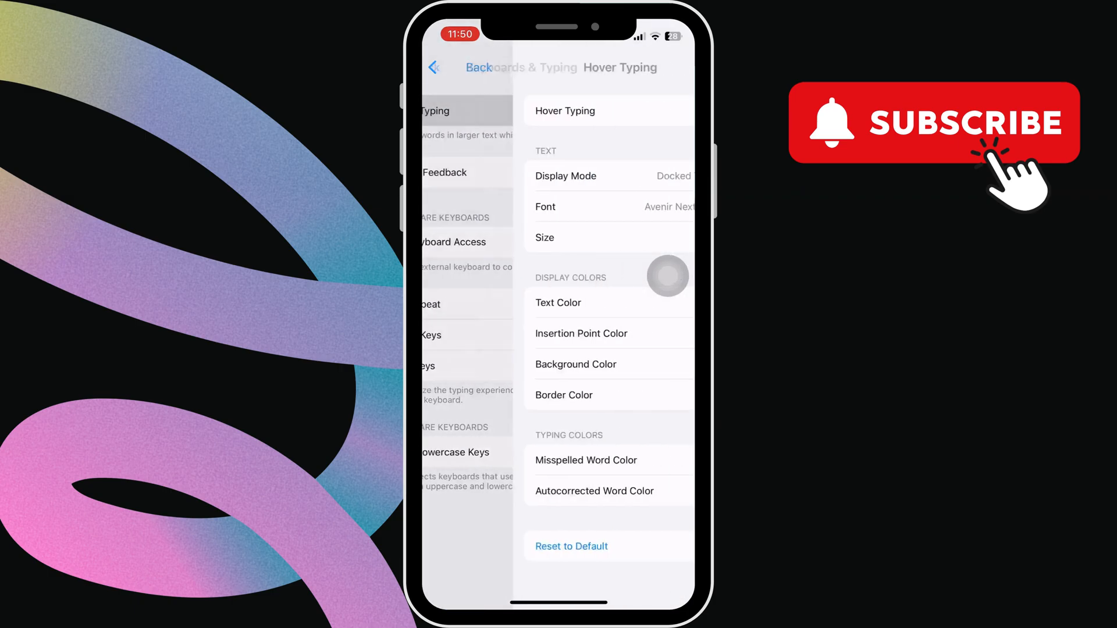
click(653, 111)
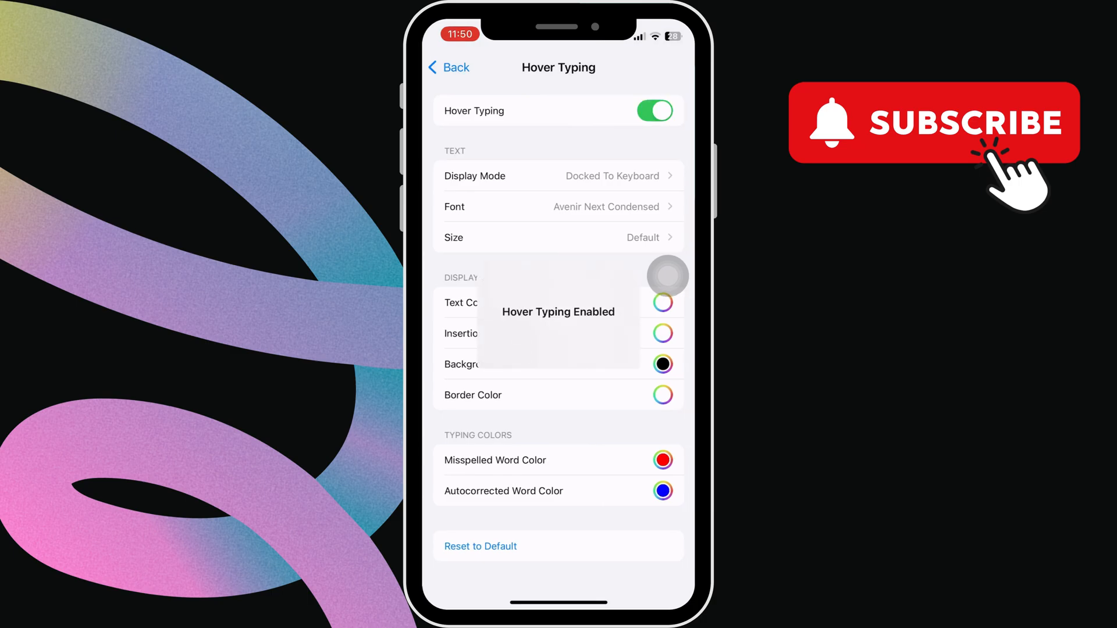
click(557, 207)
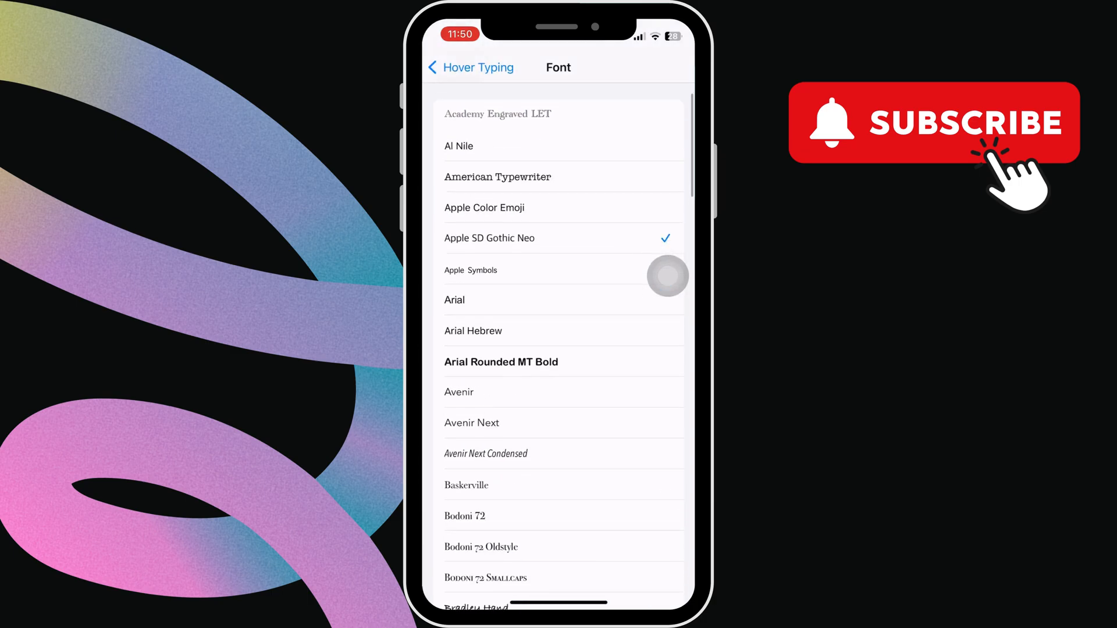
scroll(down, 3)
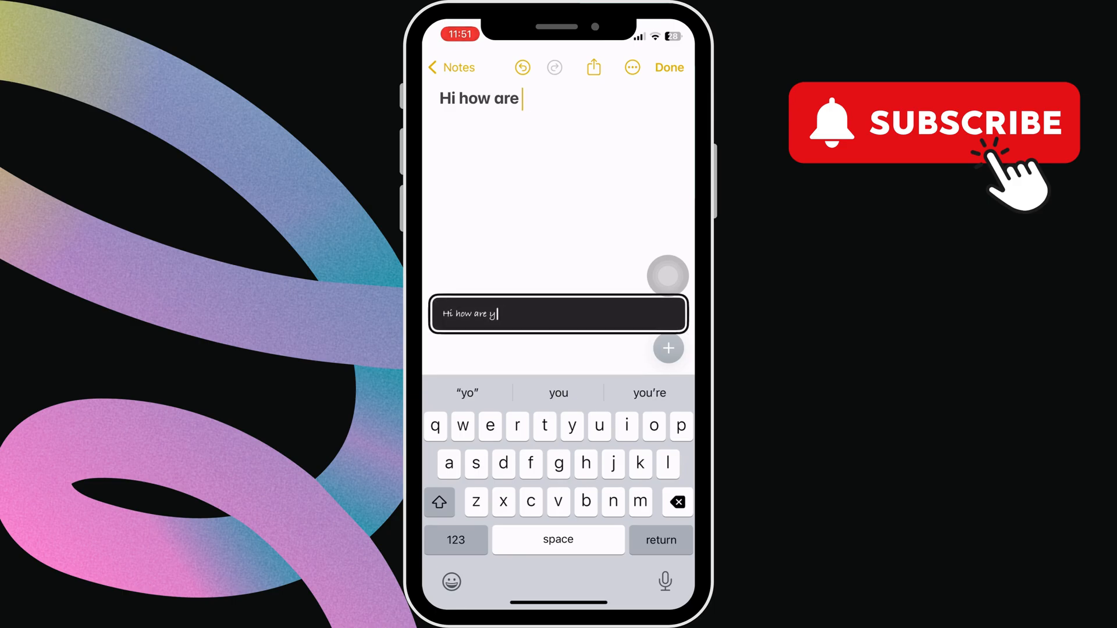
Step: Erase the partial word and finish the note as "Hi how are you", echoed in the hover bar
click(677, 502)
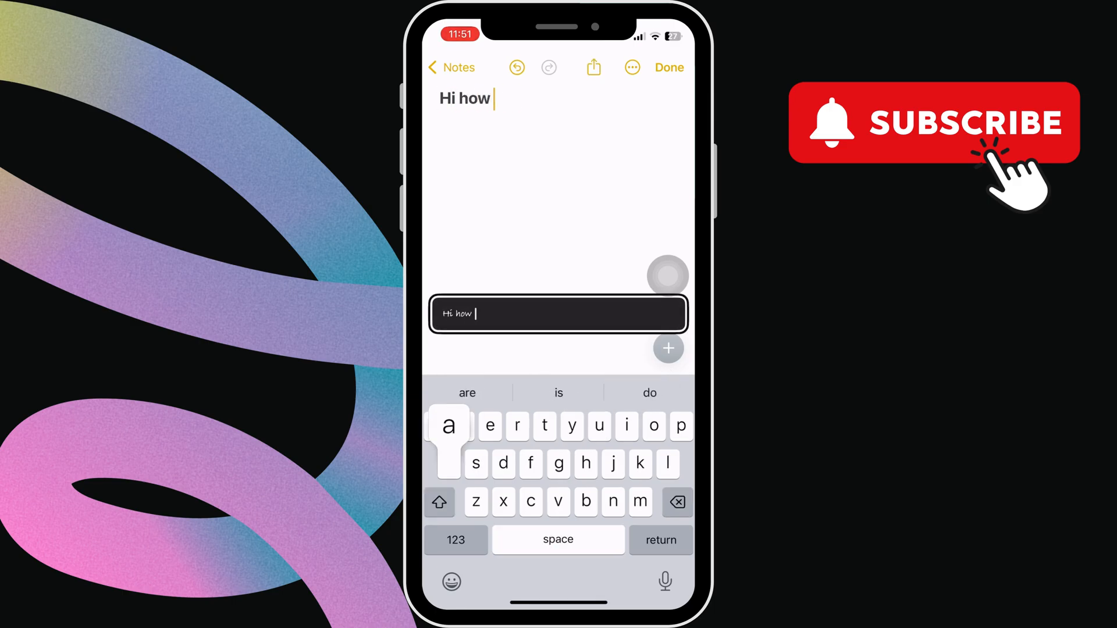
text(are you)
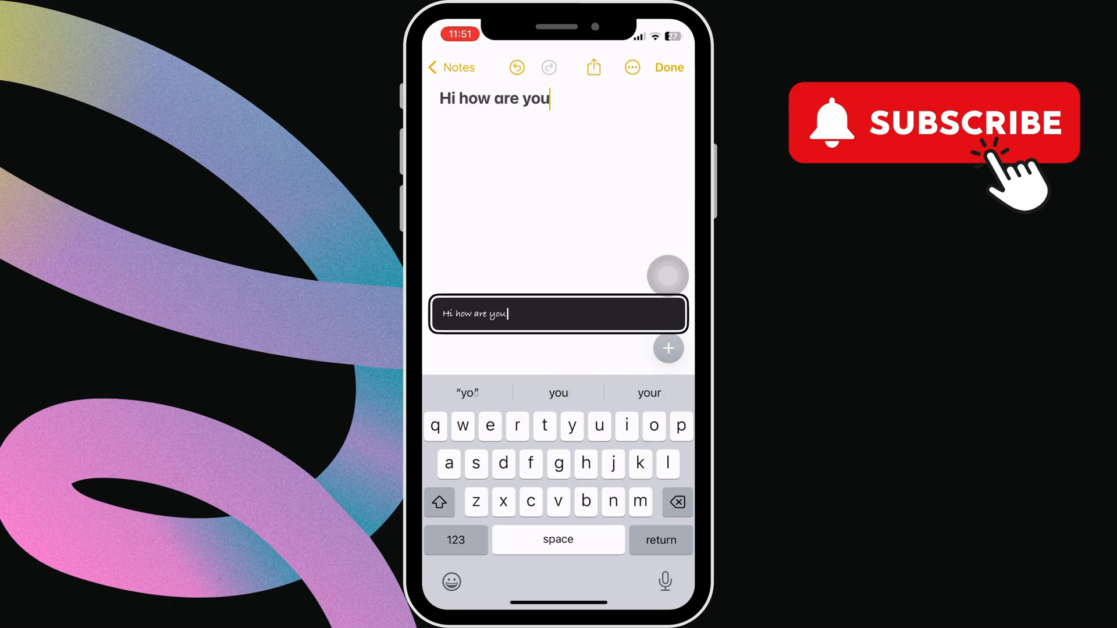